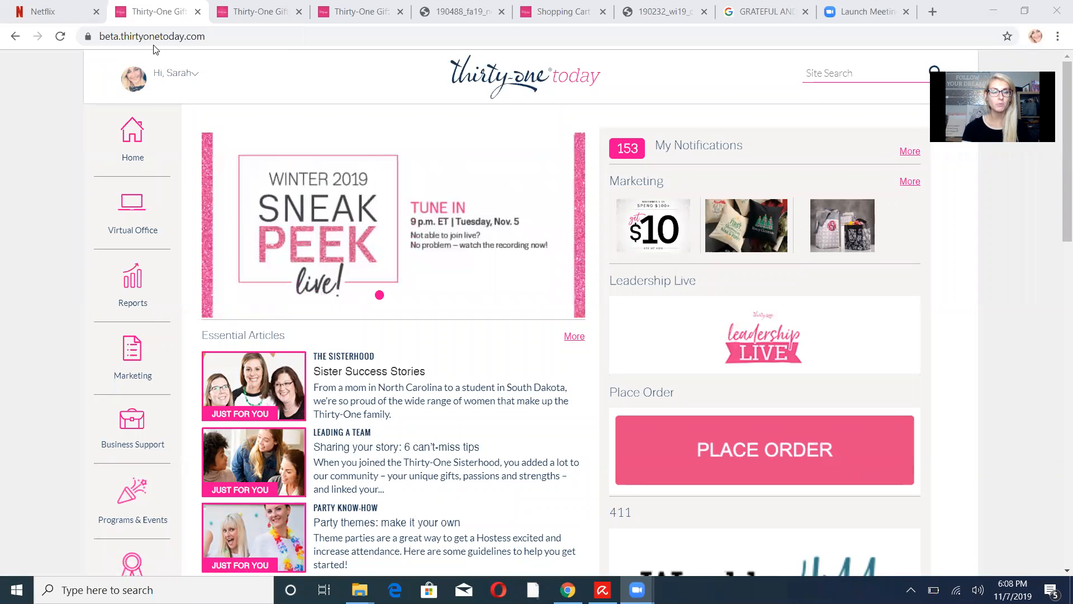
{"action": "mouse_move", "coordinate": [2, 220]}
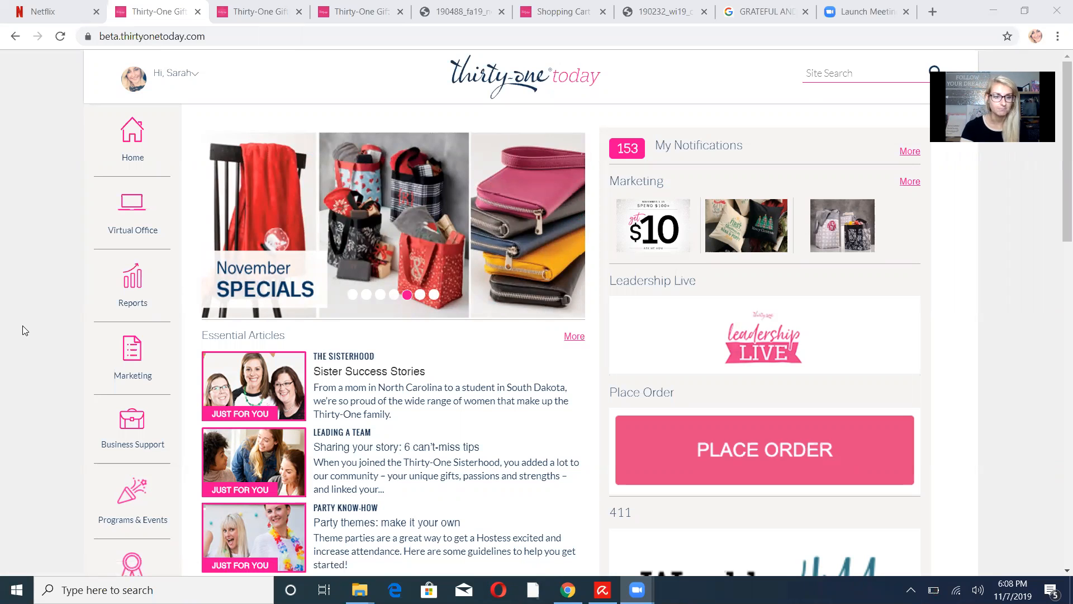
{"action": "mouse_move", "coordinate": [113, 489]}
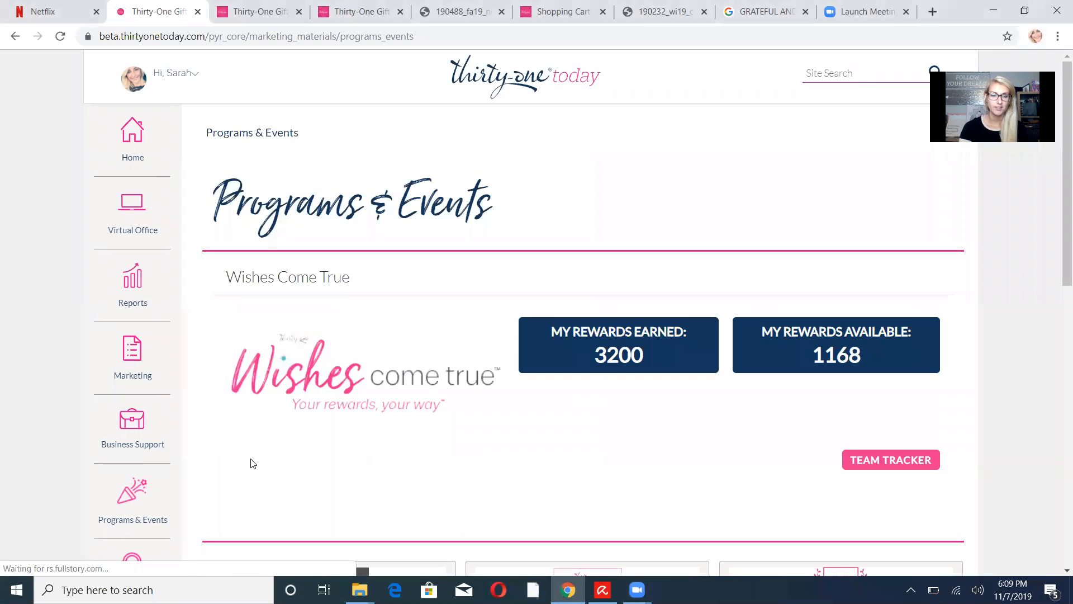
{"action": "mouse_move", "coordinate": [987, 394]}
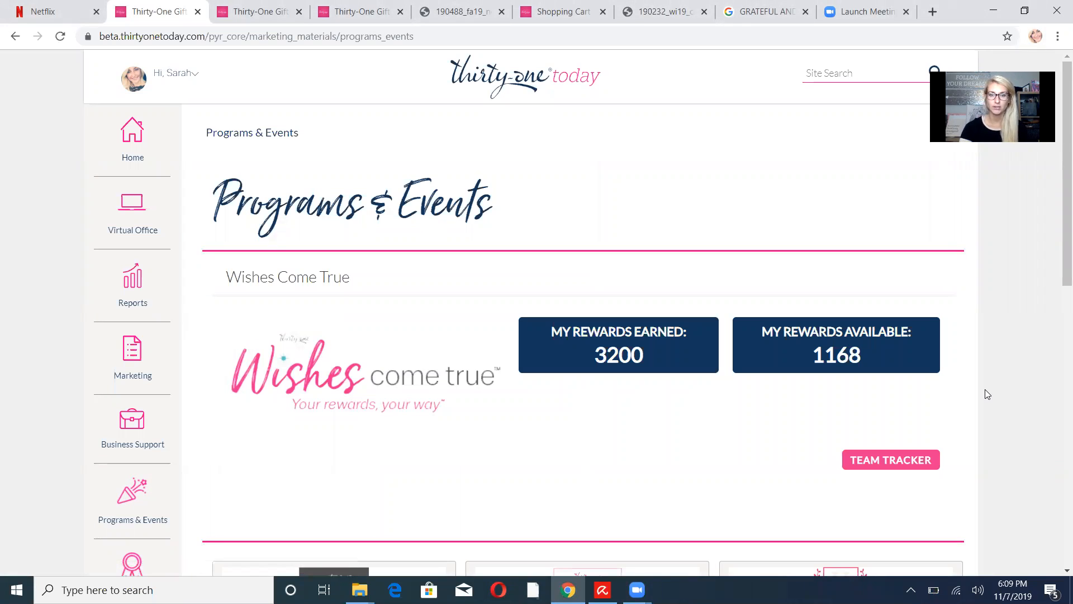
Select the Celebrate & Connect tile further down the Programs & Events page
{"action": "scroll", "scroll_direction": "down", "scroll_amount": 3}
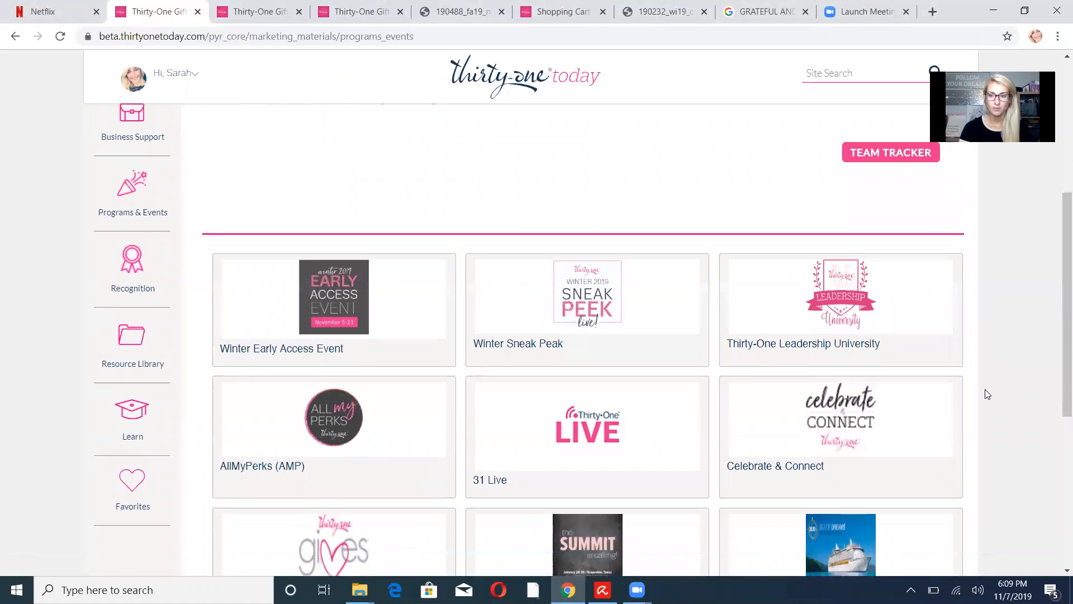
{"action": "scroll", "scroll_direction": "down", "scroll_amount": 3}
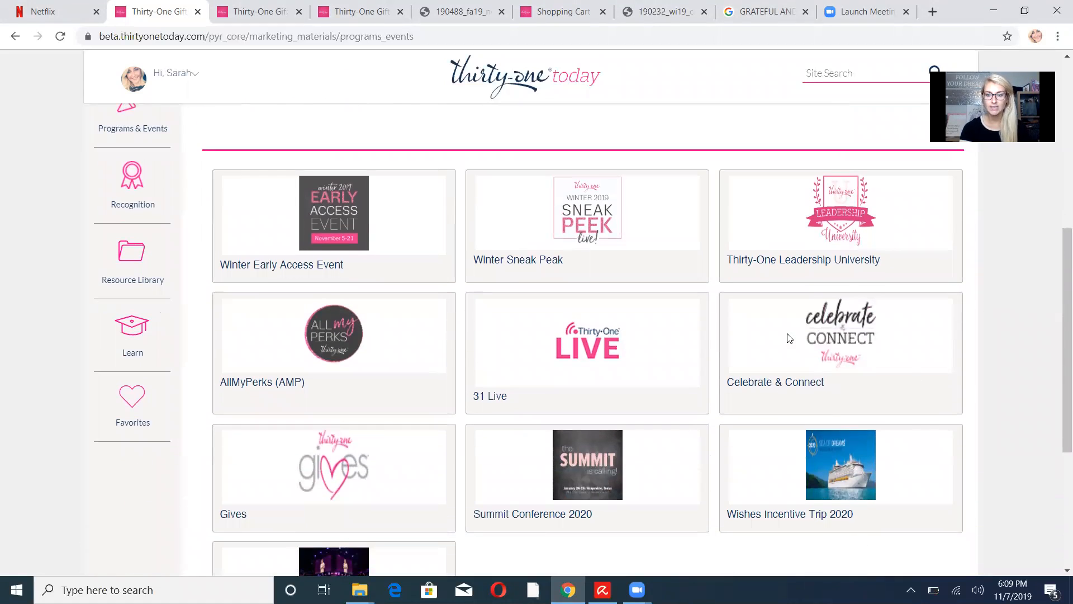
{"action": "left_click", "coordinate": [840, 335]}
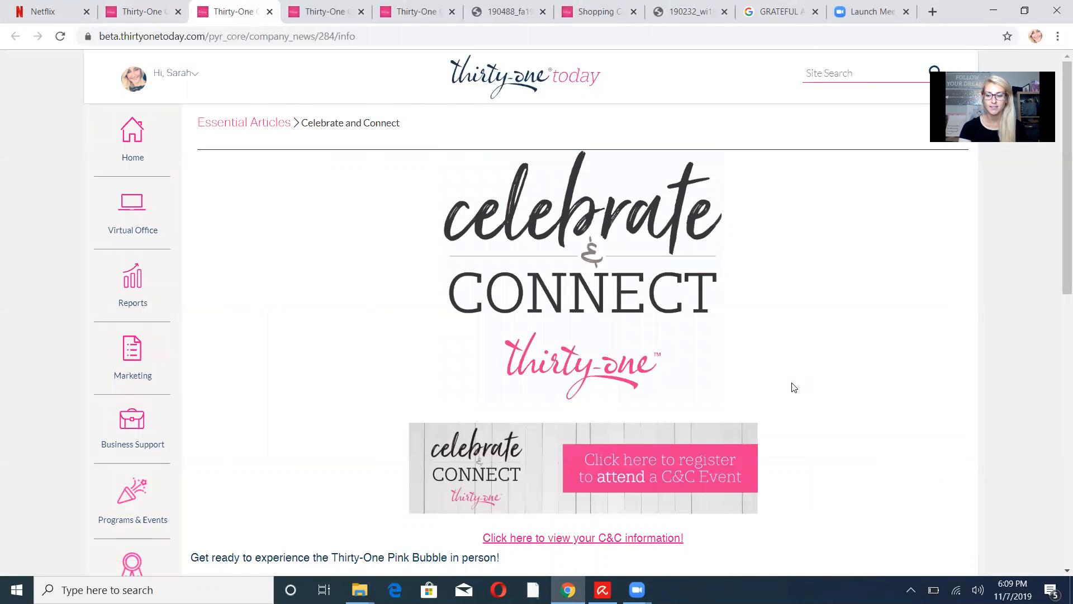
Follow the pink 'Click here to register to attend a C&C Event' banner
{"action": "scroll", "scroll_direction": "down", "scroll_amount": 3}
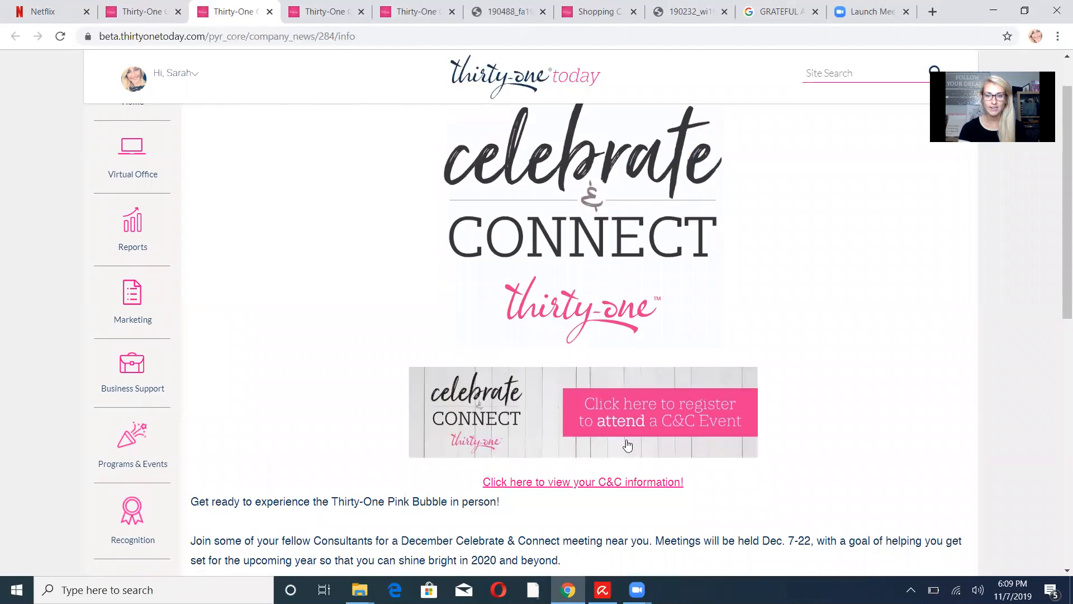
{"action": "mouse_move", "coordinate": [695, 394]}
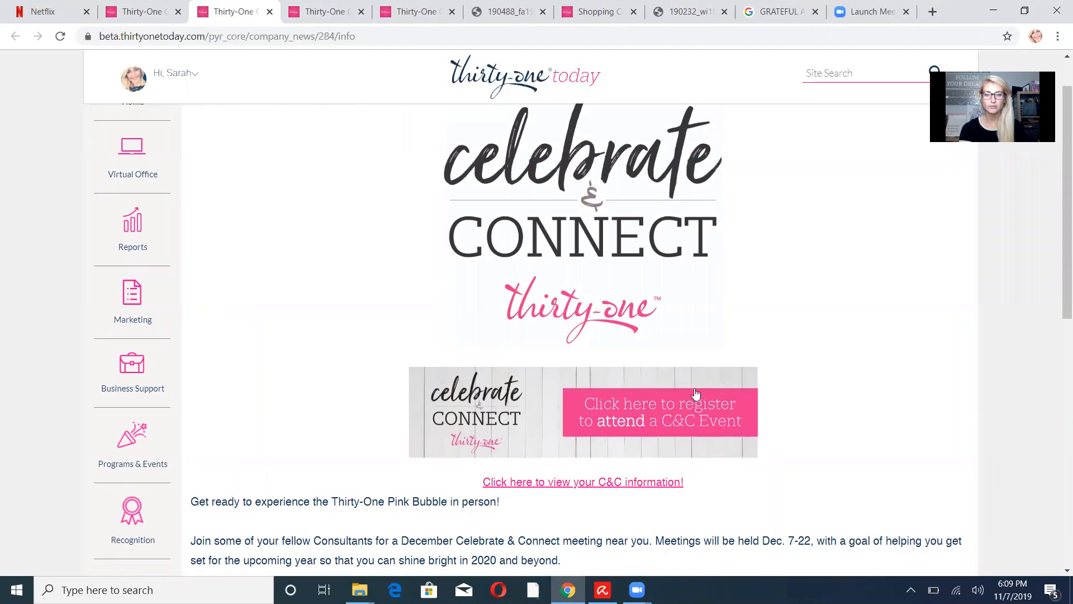
{"action": "left_click", "coordinate": [660, 412]}
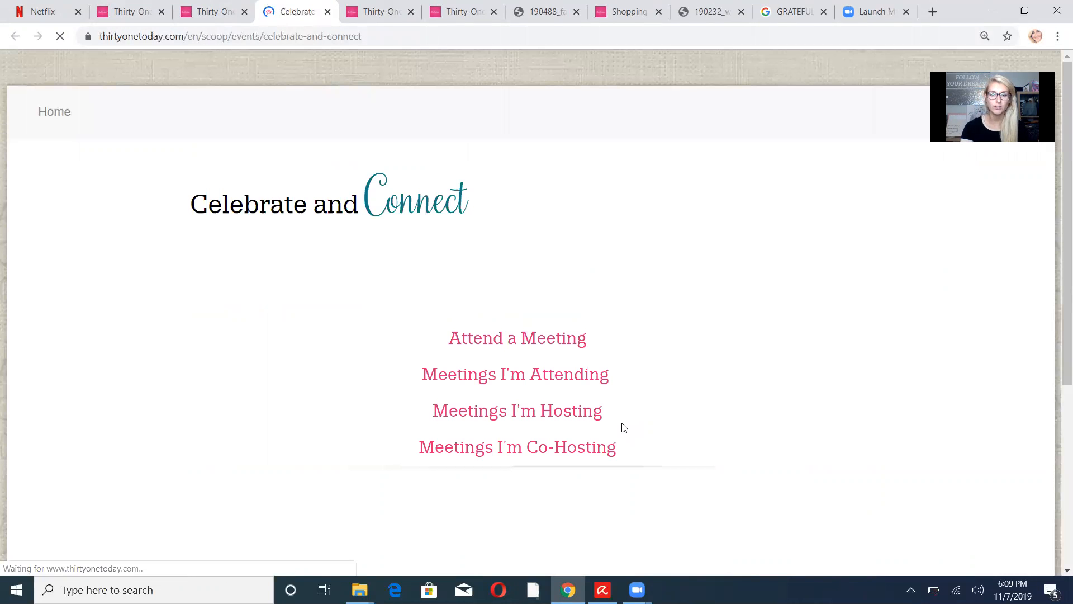
Choose 'Attend a Meeting' to reach the Search for a Meeting form
{"action": "scroll", "scroll_direction": "down", "scroll_amount": 3}
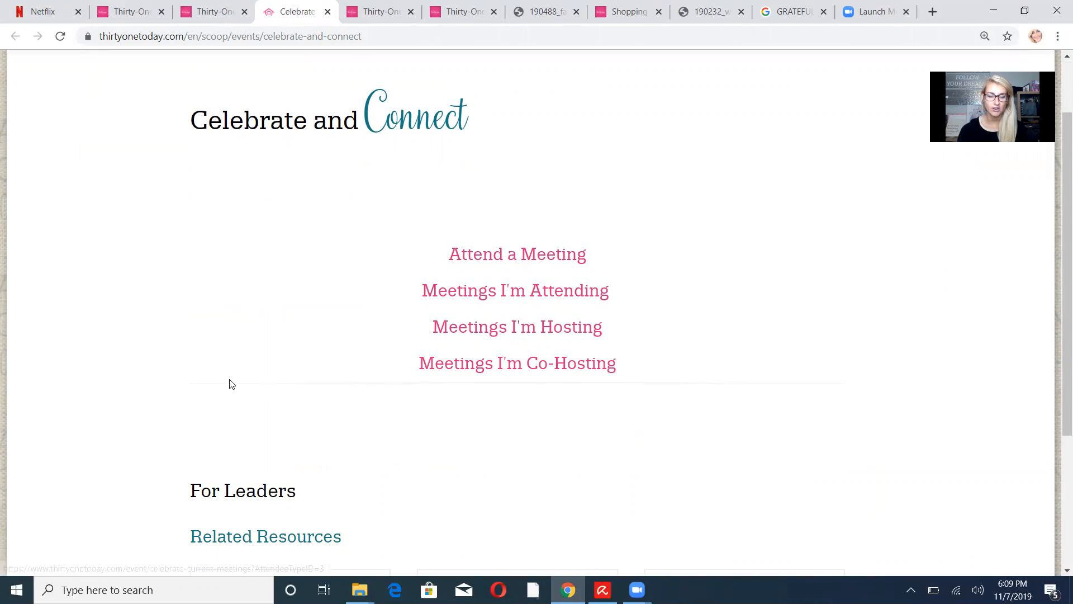
{"action": "scroll", "scroll_direction": "down", "scroll_amount": 3}
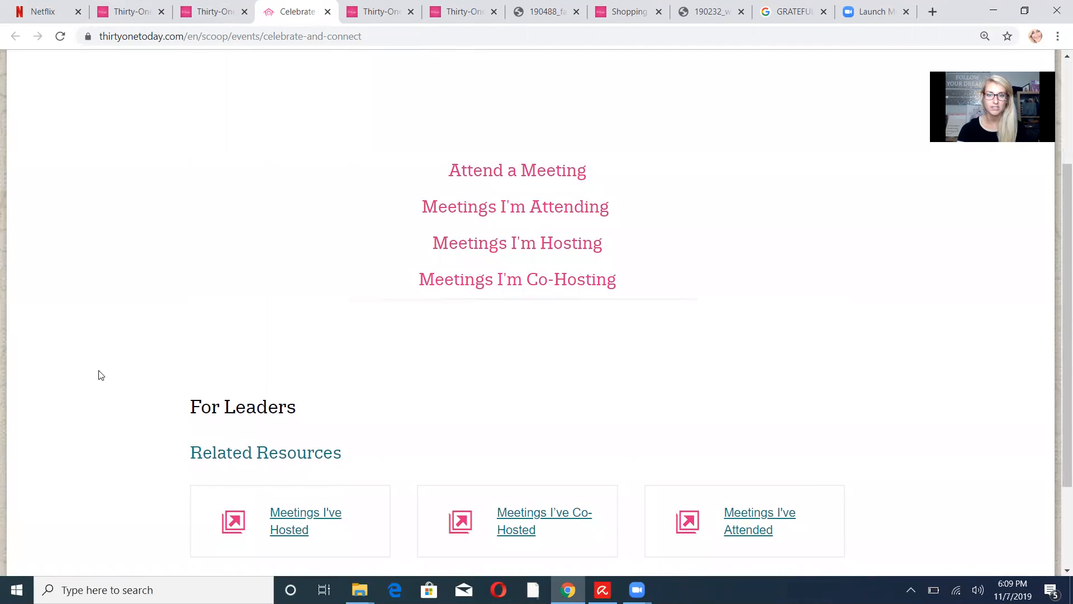
{"action": "scroll", "scroll_direction": "up", "scroll_amount": 3}
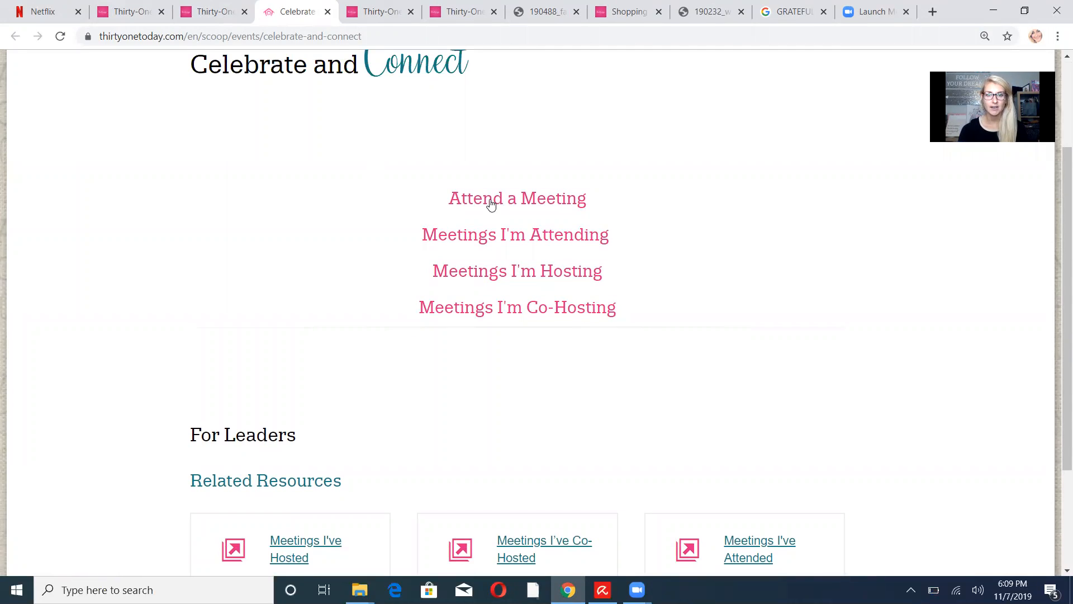
{"action": "left_click", "coordinate": [516, 198]}
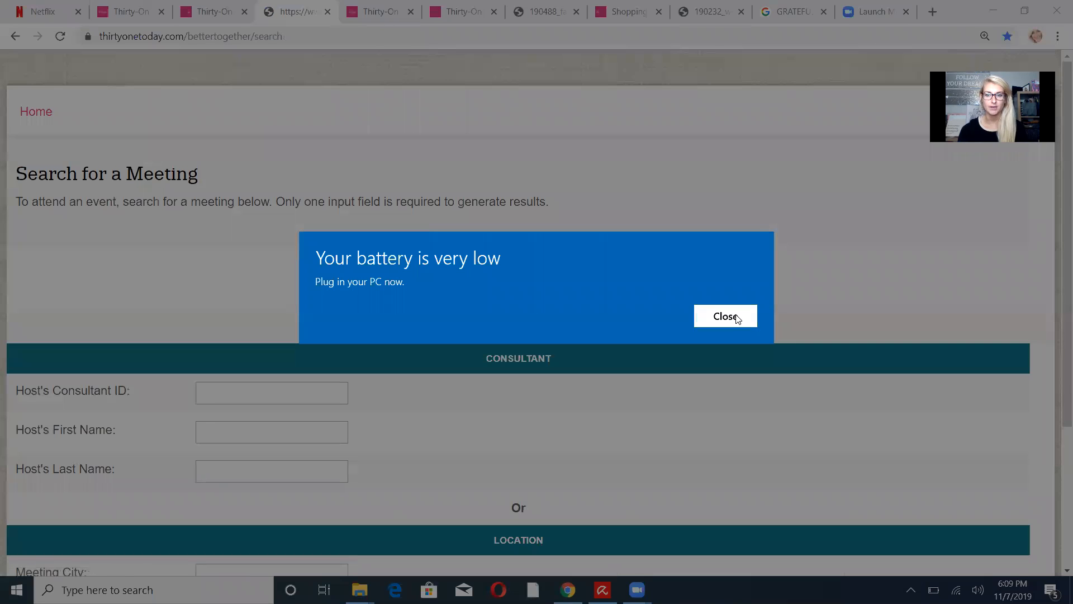
Dismiss the low battery warning, then search meetings with Meeting City 'dayton'
{"action": "left_click", "coordinate": [725, 315]}
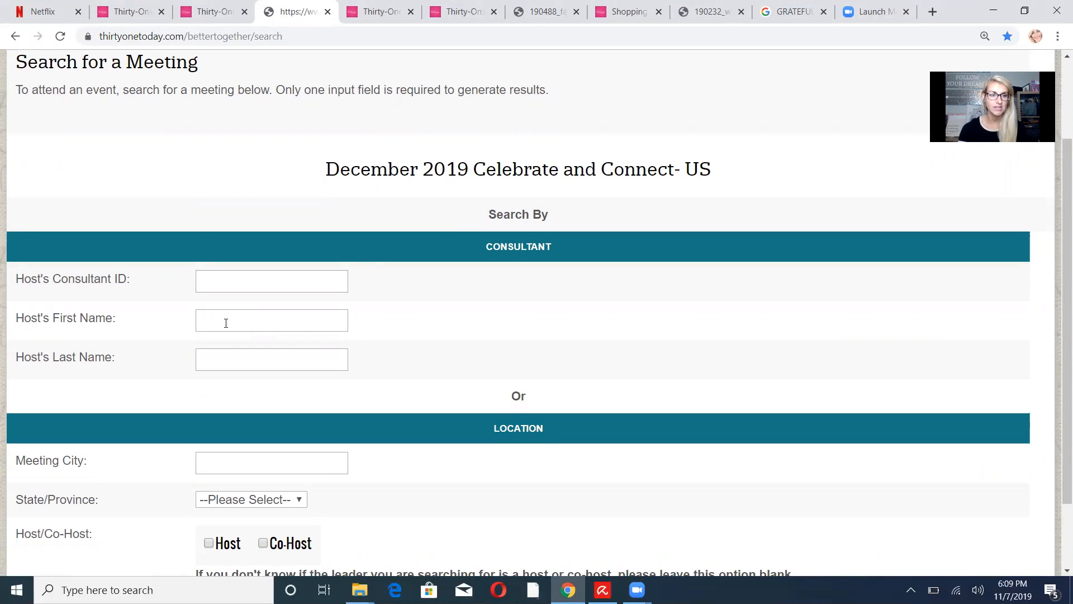
{"action": "scroll", "scroll_direction": "down", "scroll_amount": 3}
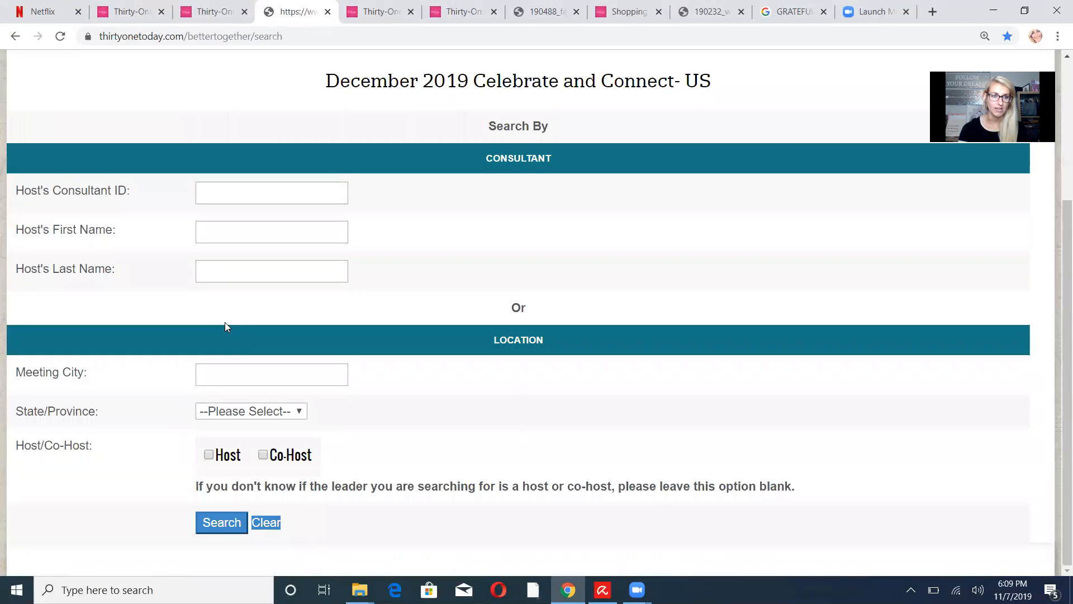
{"action": "left_click", "coordinate": [272, 375]}
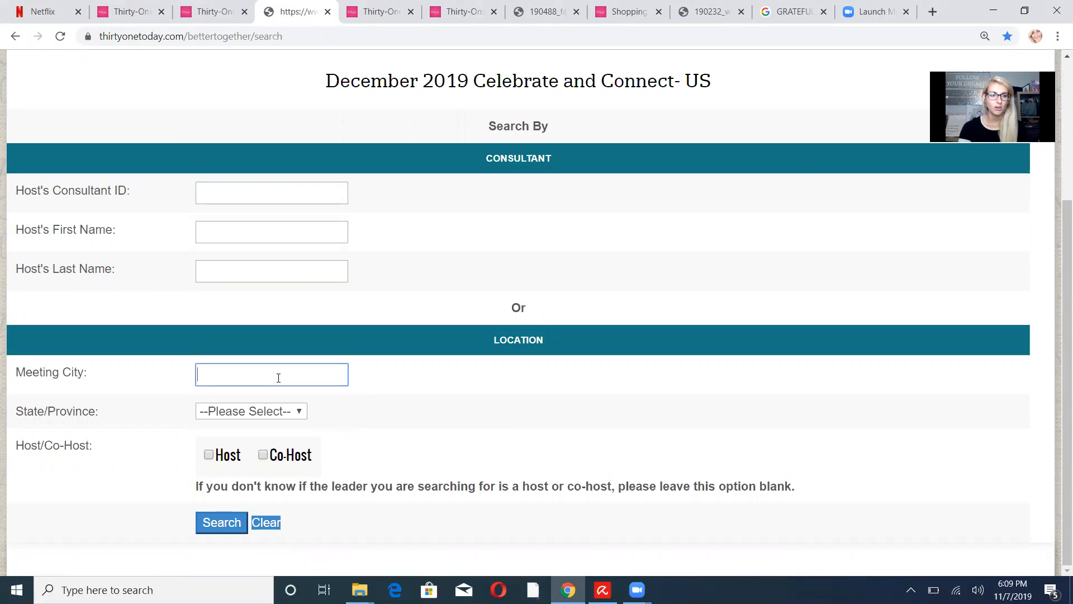
{"action": "type", "text": "dayton"}
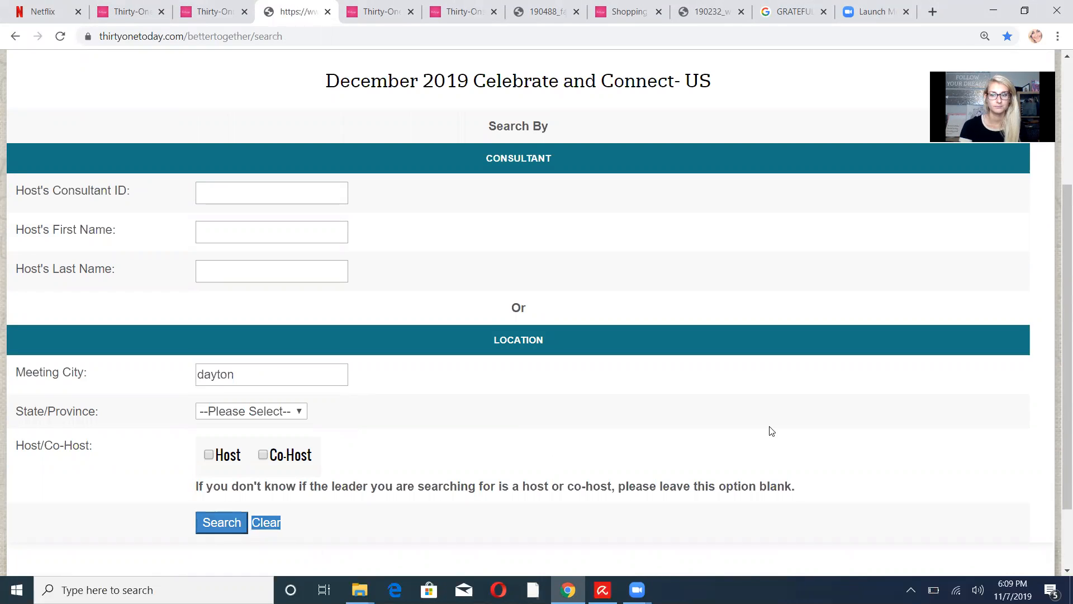
{"action": "left_click", "coordinate": [222, 524]}
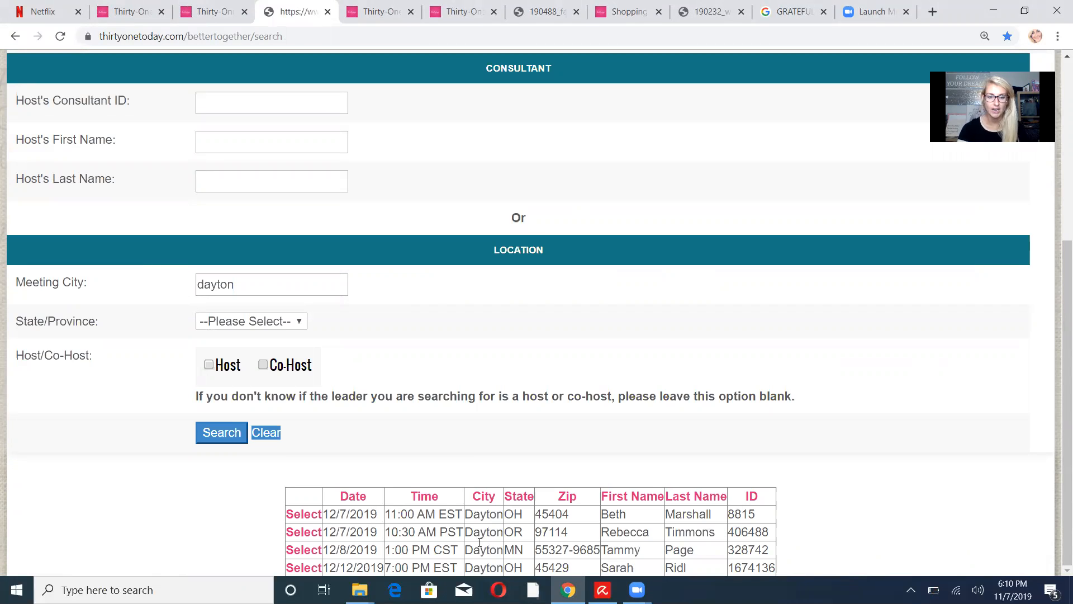
{"action": "mouse_move", "coordinate": [279, 320]}
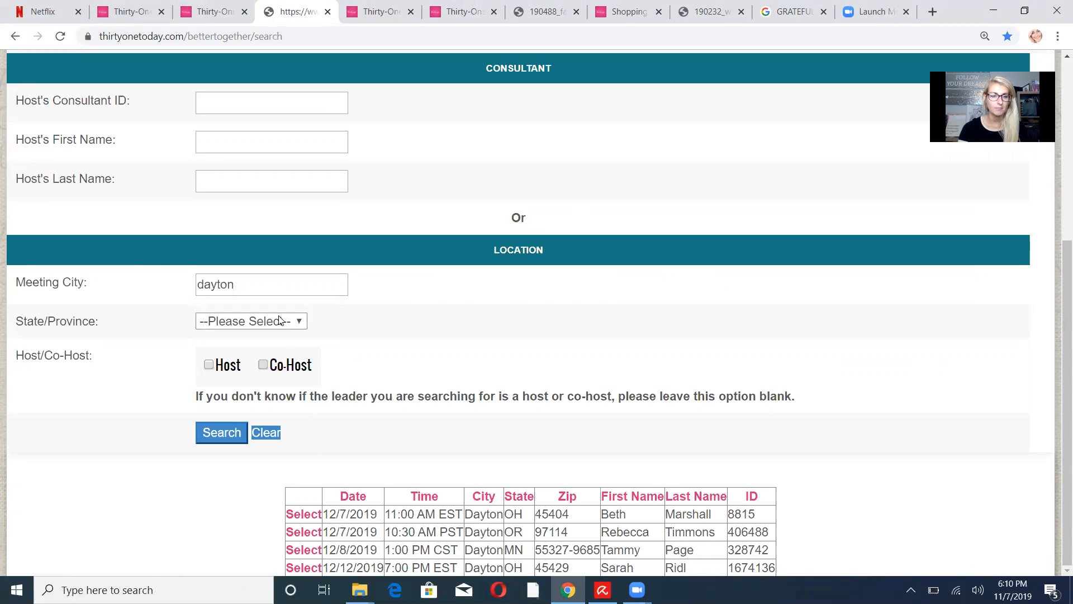
Set State/Province to NE, clear the Meeting City field and search, viewing the Nebraska results
{"action": "left_click", "coordinate": [250, 321]}
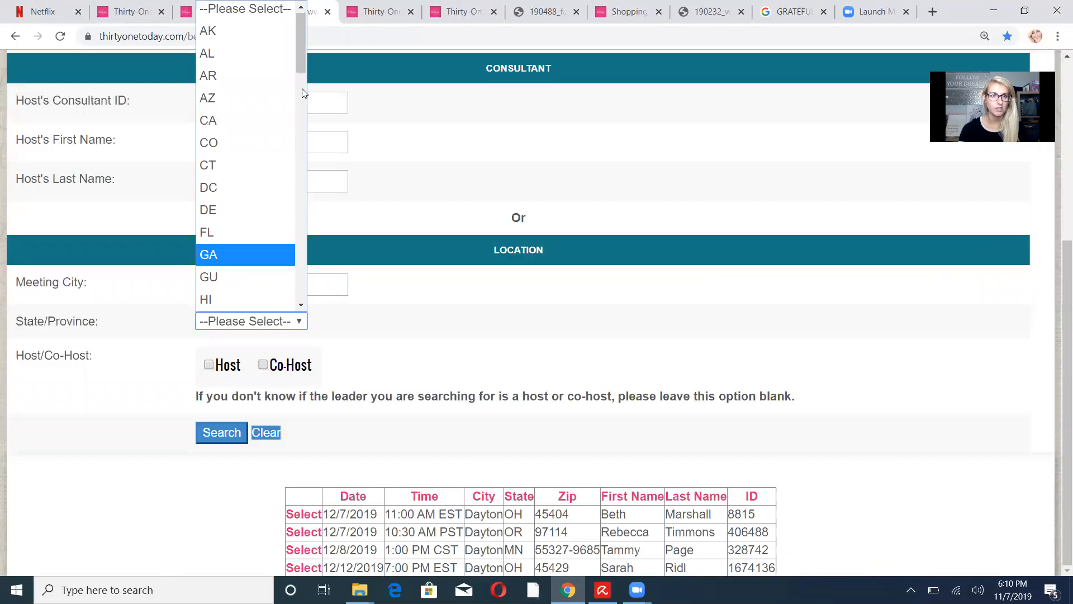
{"action": "scroll", "scroll_direction": "down", "scroll_amount": 3}
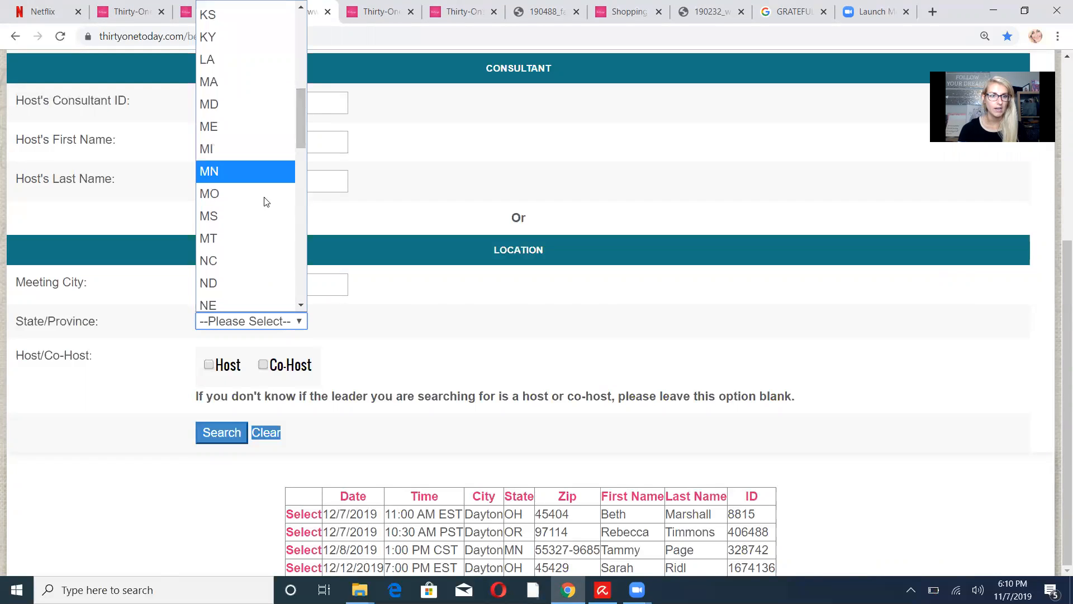
{"action": "left_click", "coordinate": [208, 304]}
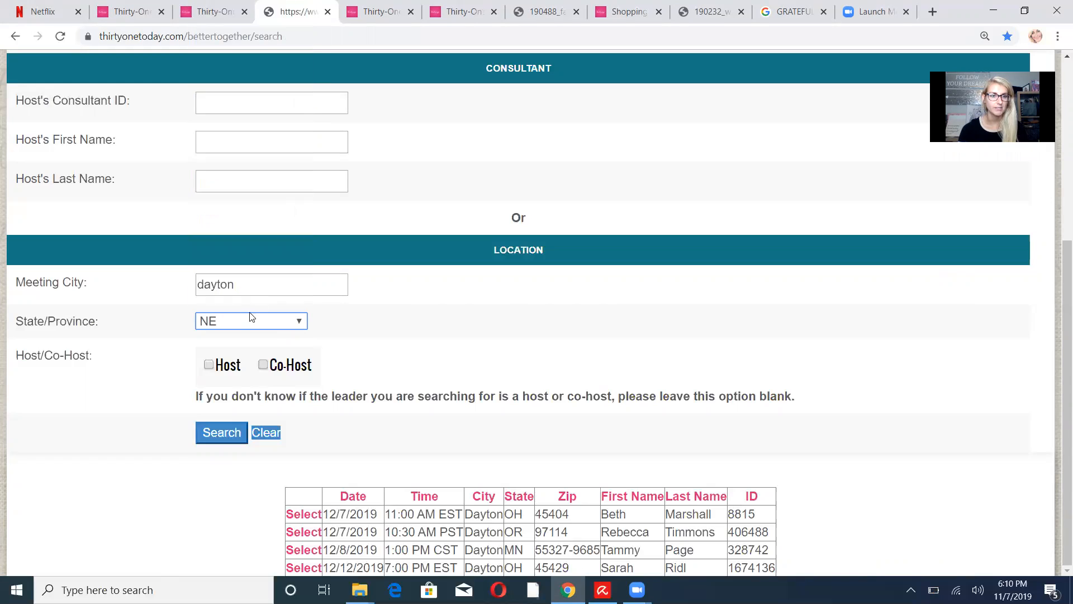
{"action": "left_click", "coordinate": [272, 284]}
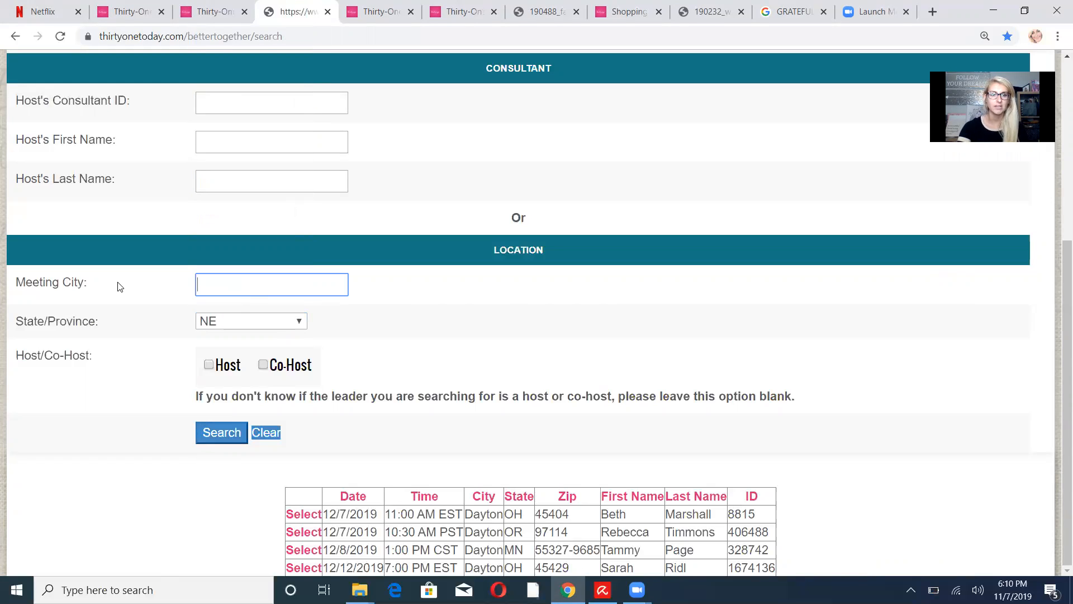
{"action": "left_click", "coordinate": [221, 431]}
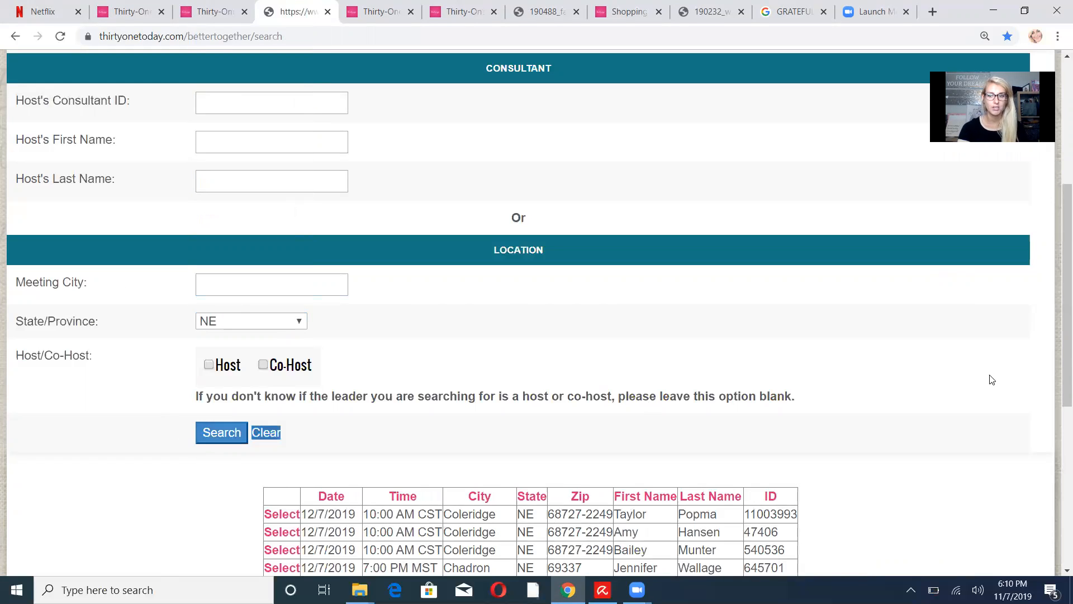
{"action": "scroll", "scroll_direction": "down", "scroll_amount": 3}
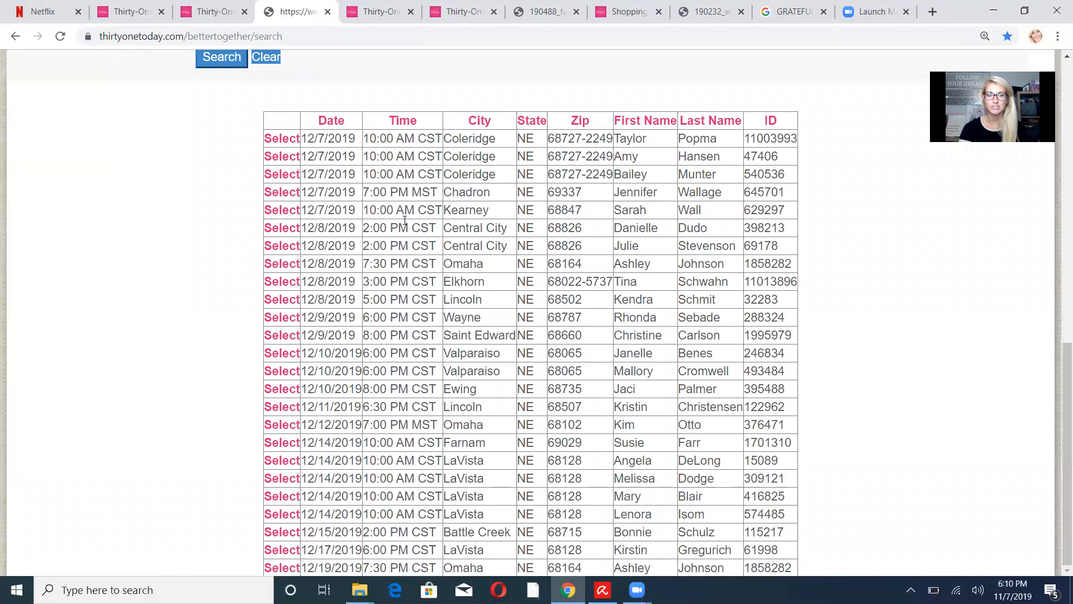
{"action": "mouse_move", "coordinate": [283, 142]}
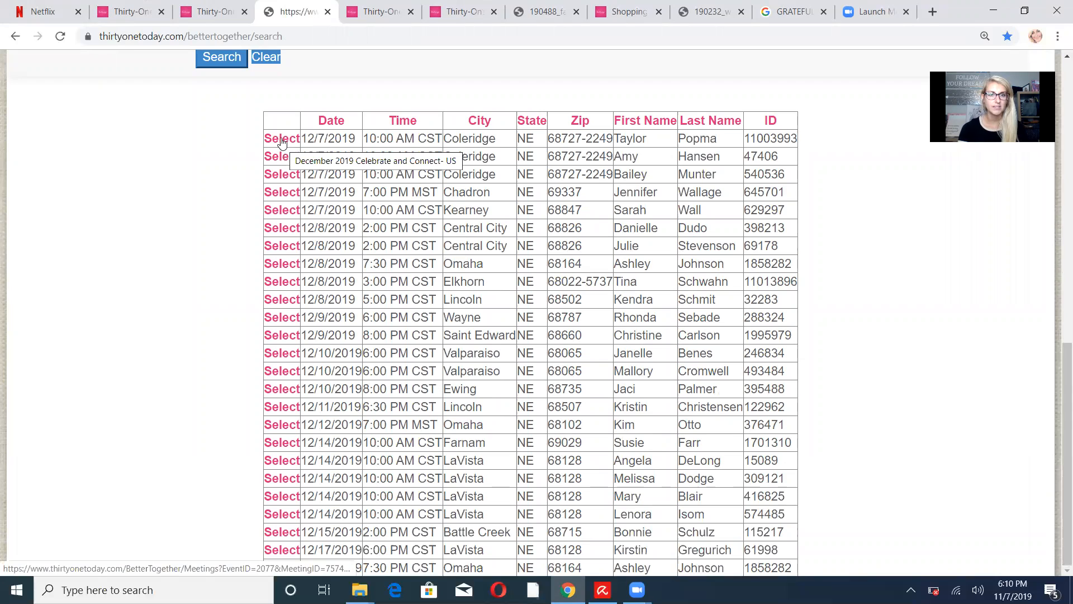
Select the second 12/7/2019 Coleridge, NE row and review its Meeting Information page
{"action": "left_click", "coordinate": [277, 155]}
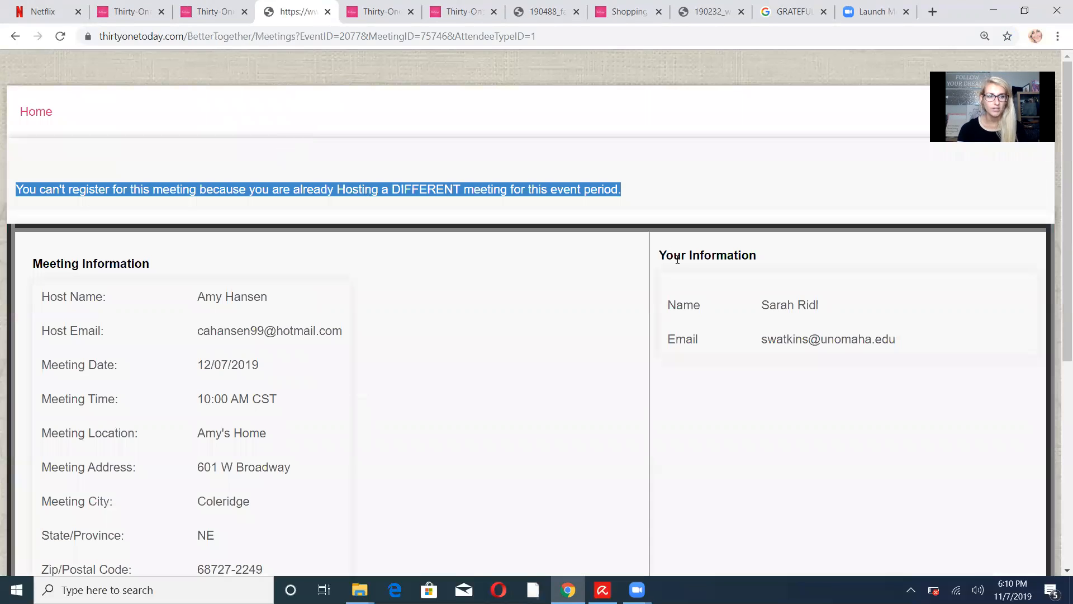
{"action": "mouse_move", "coordinate": [549, 306]}
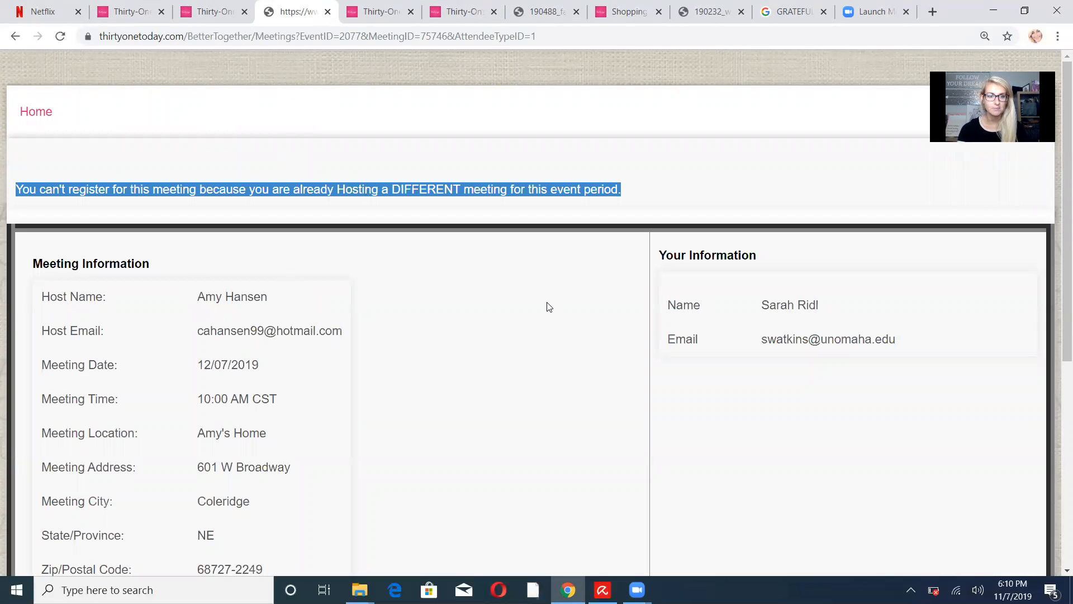
{"action": "scroll", "scroll_direction": "down", "scroll_amount": 3}
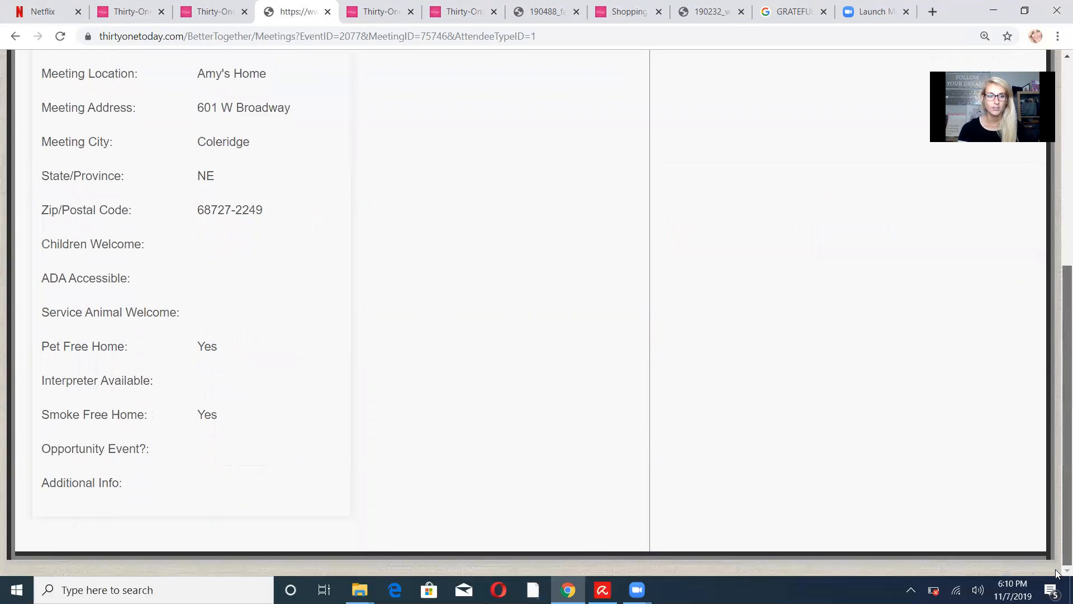
{"action": "scroll", "scroll_direction": "up", "scroll_amount": 3}
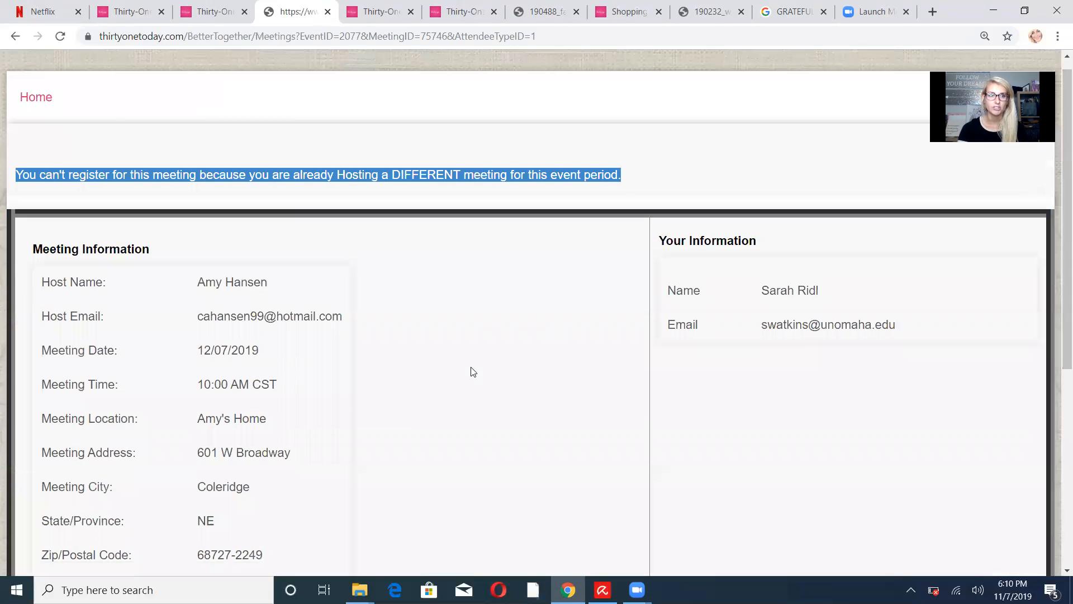
{"action": "mouse_move", "coordinate": [337, 202]}
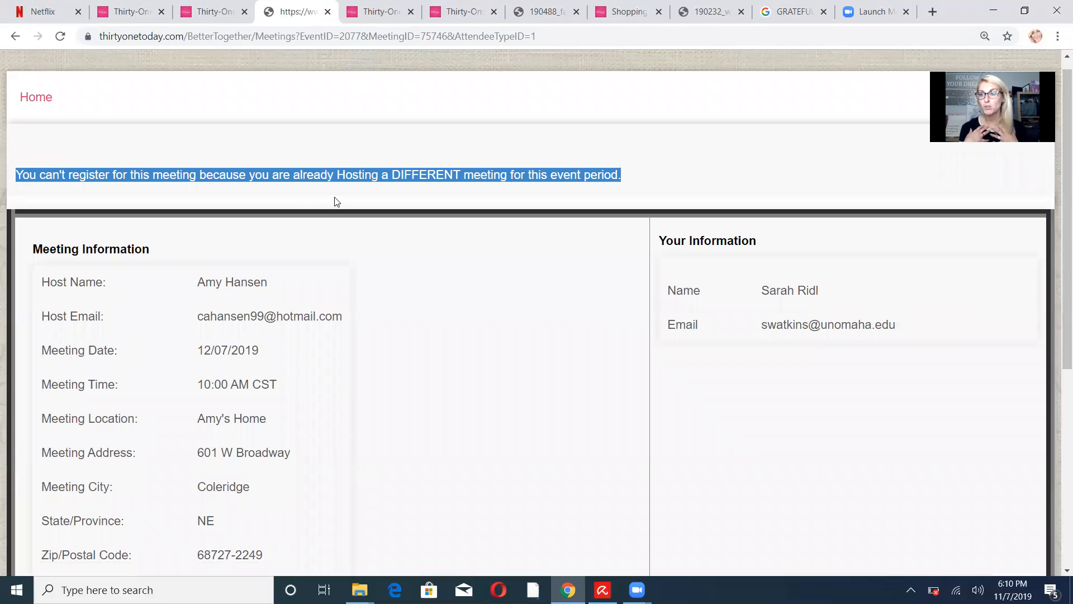
{"action": "mouse_move", "coordinate": [314, 226]}
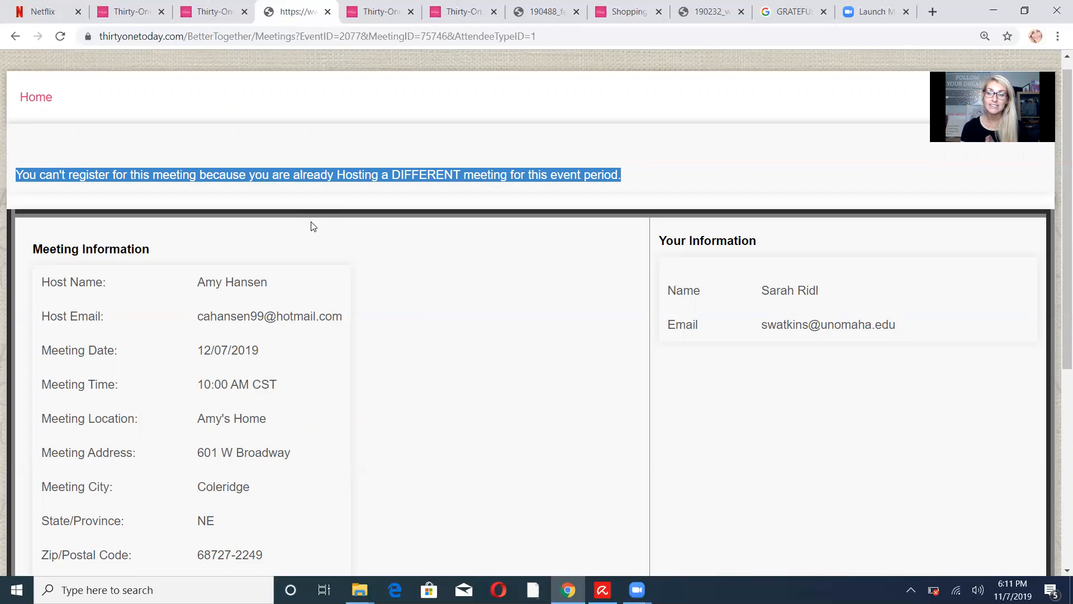
{"action": "mouse_move", "coordinate": [605, 66]}
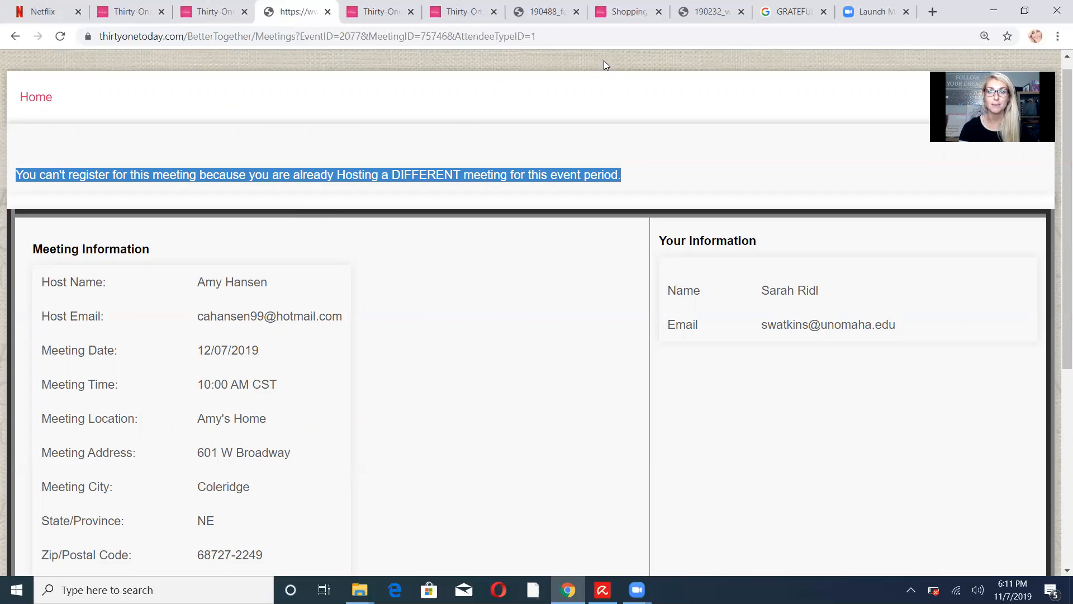